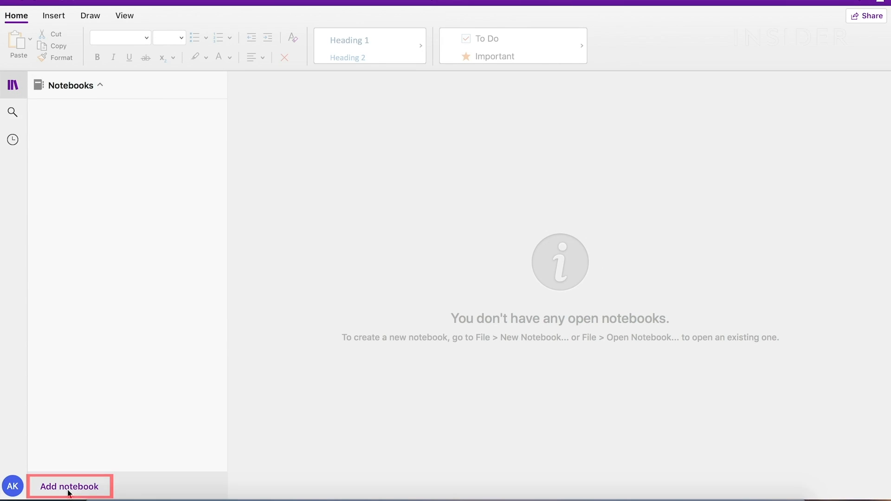
Create a new notebook named 'Trip' with a red cover
{"action": "left_click", "coordinate": [69, 487]}
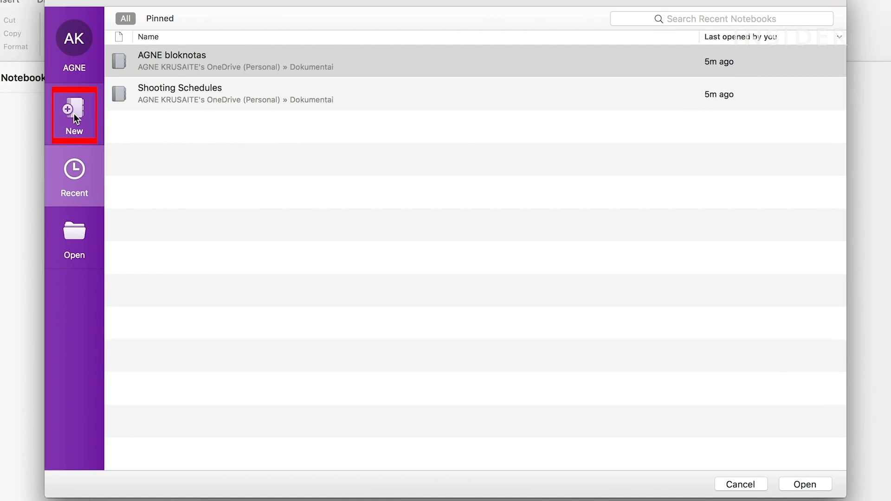
{"action": "left_click", "coordinate": [74, 114]}
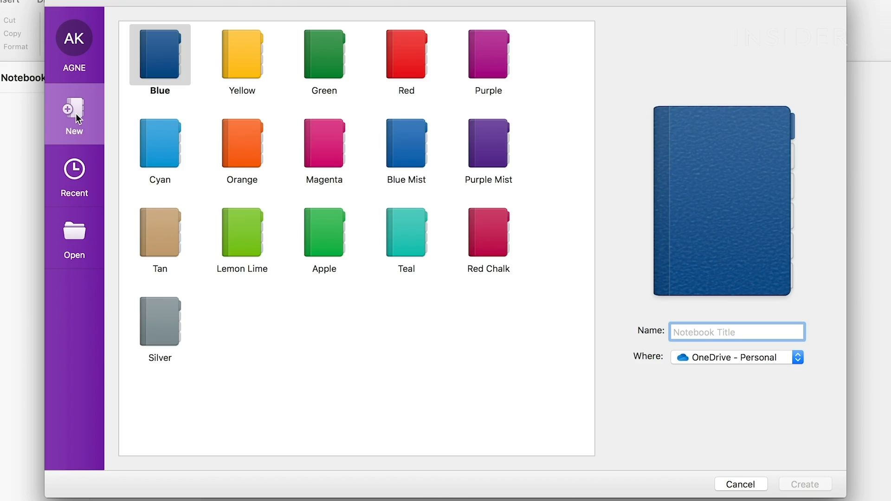
{"action": "left_click", "coordinate": [405, 53]}
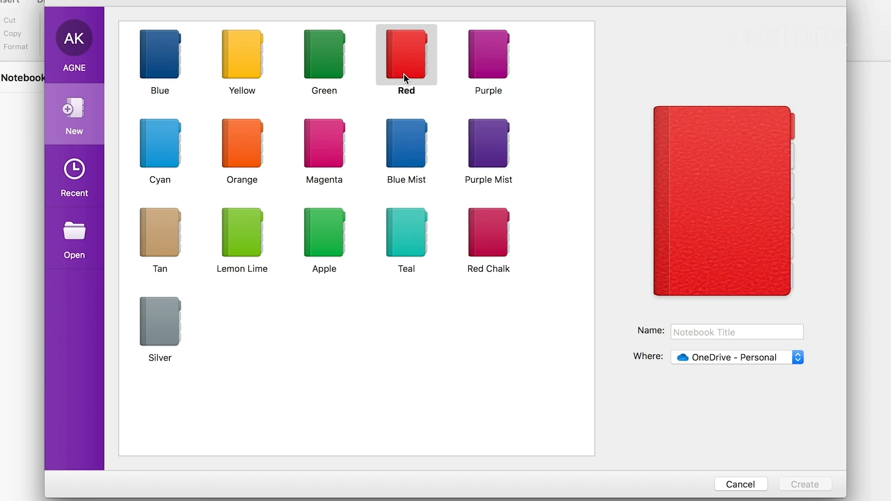
{"action": "left_click", "coordinate": [736, 332]}
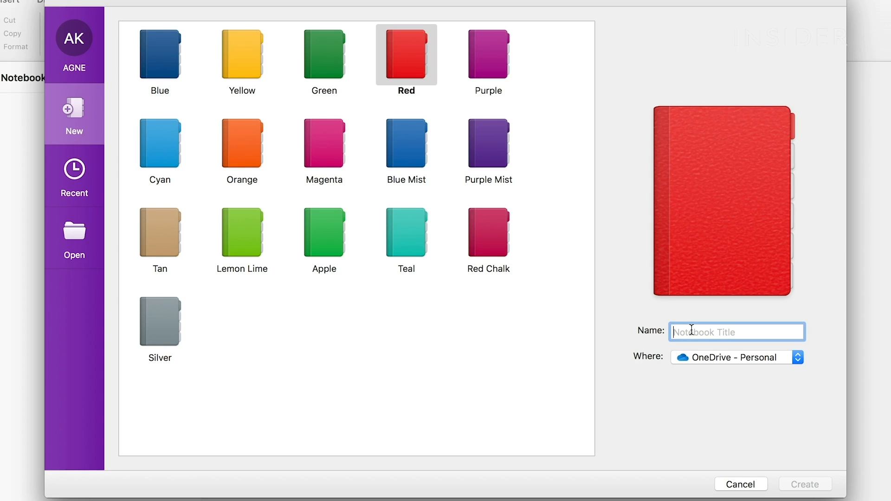
{"action": "type", "text": "Trip"}
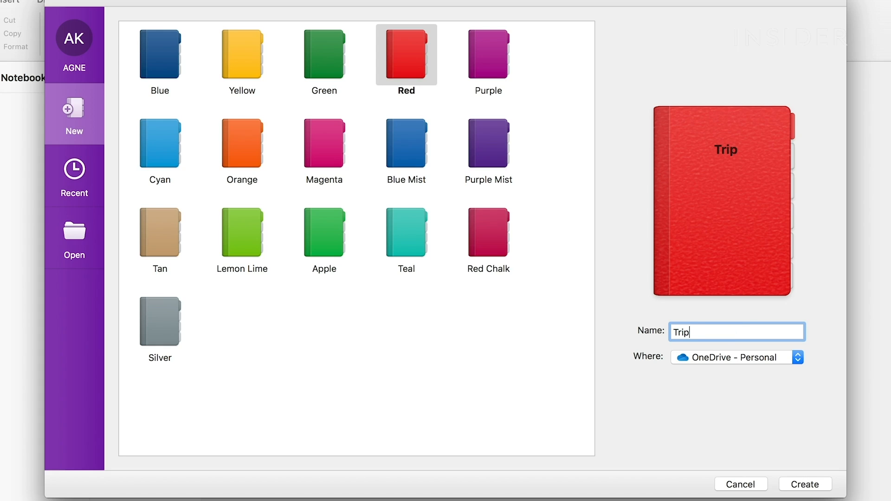
{"action": "left_click", "coordinate": [805, 485]}
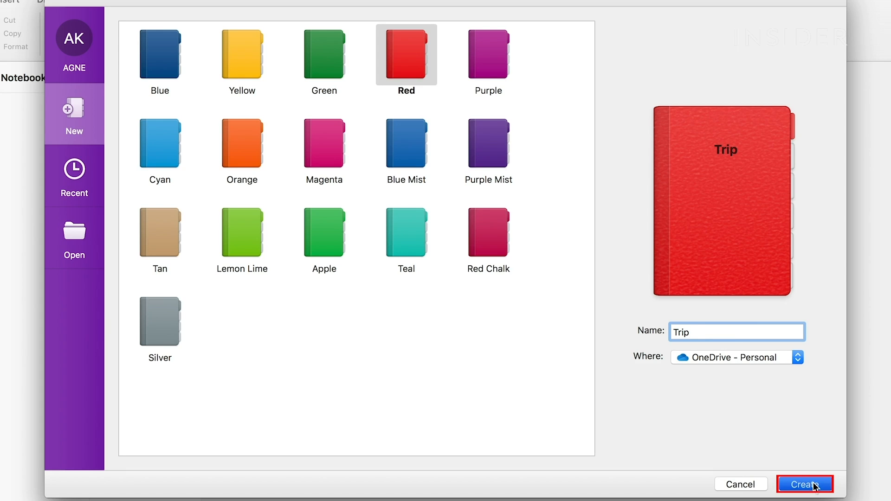
{"action": "left_click", "coordinate": [805, 484]}
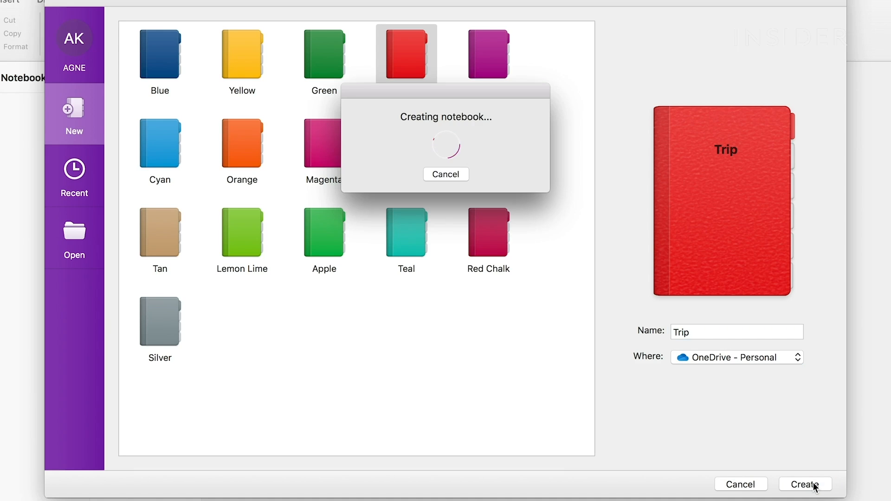
{"action": "left_click", "coordinate": [805, 484]}
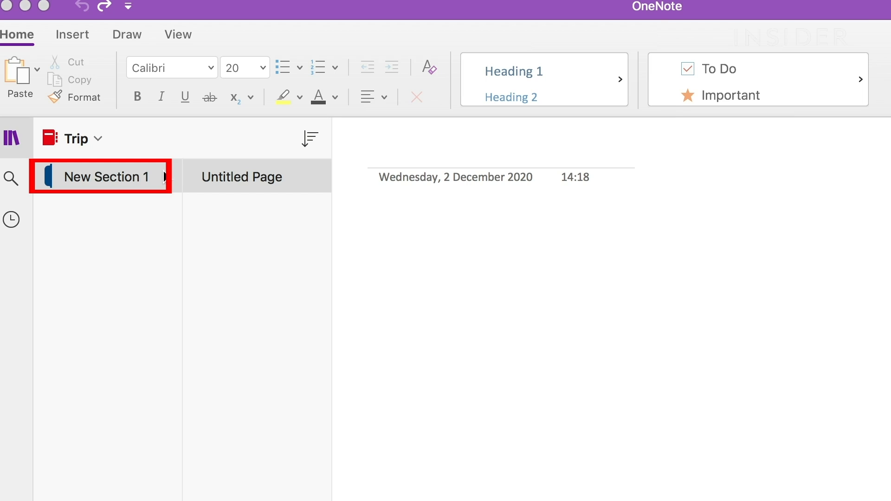
{"action": "mouse_move", "coordinate": [46, 205]}
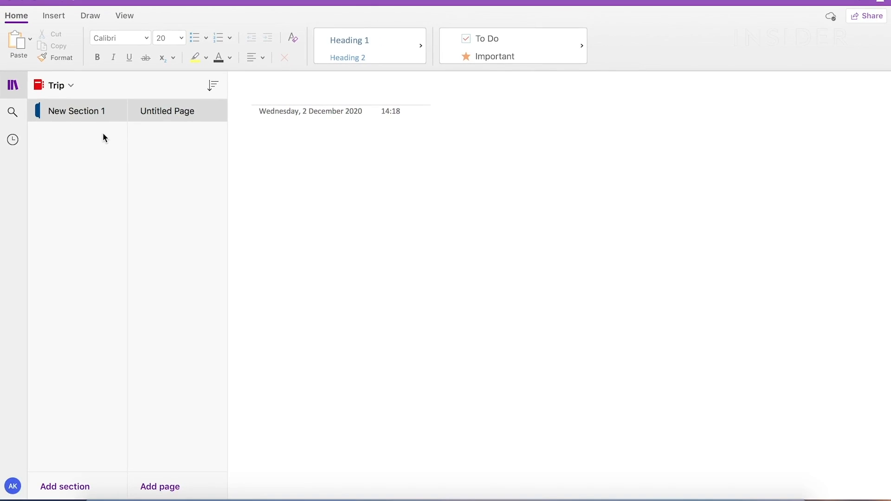
Rename New Section 1 to 'Destination' and add a section named 'Gear'
{"action": "right_click", "coordinate": [76, 111]}
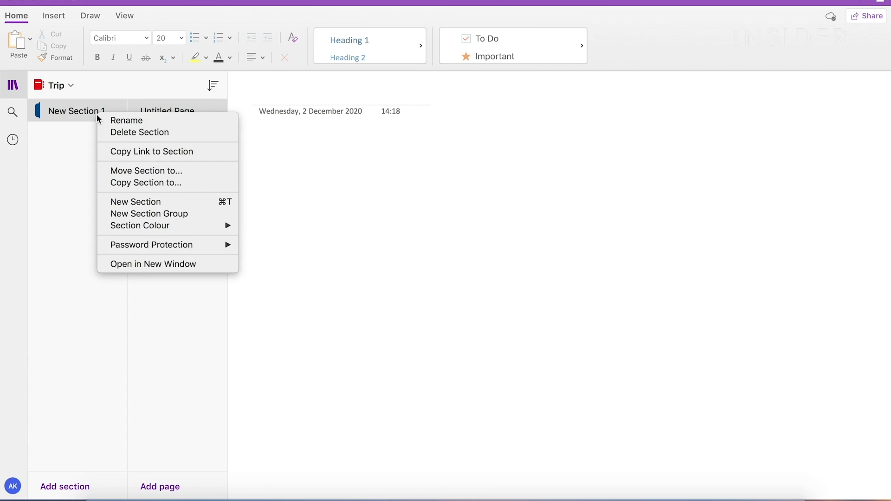
{"action": "mouse_move", "coordinate": [126, 120]}
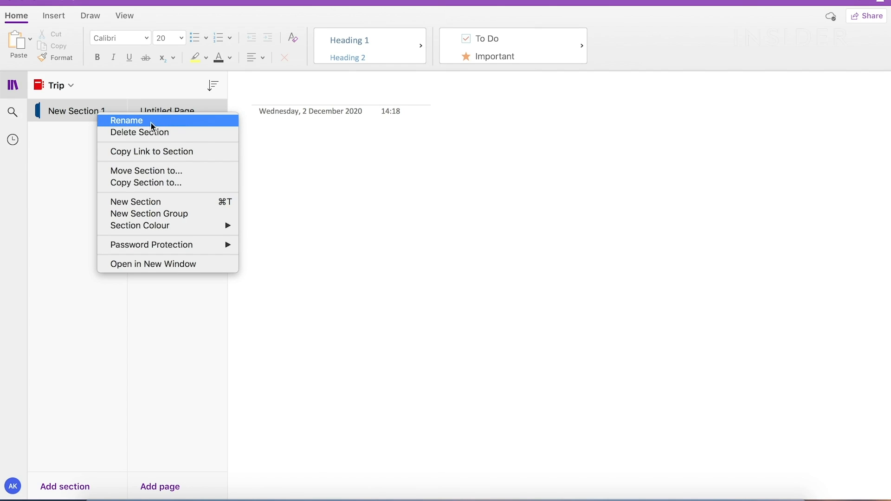
{"action": "left_click", "coordinate": [127, 121]}
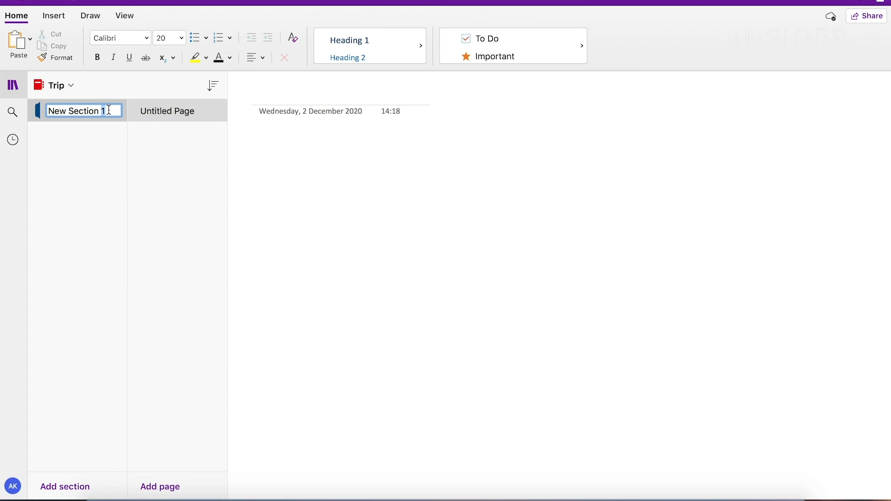
{"action": "type", "text": "Destination"}
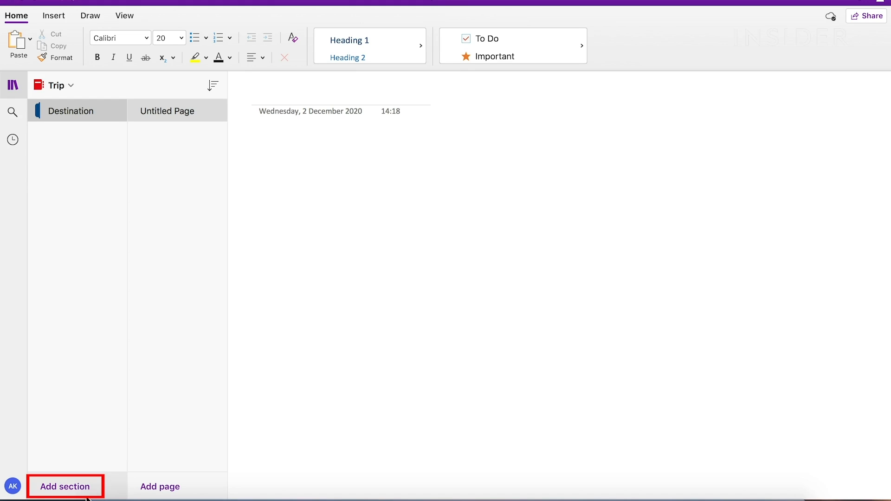
{"action": "left_click", "coordinate": [64, 487]}
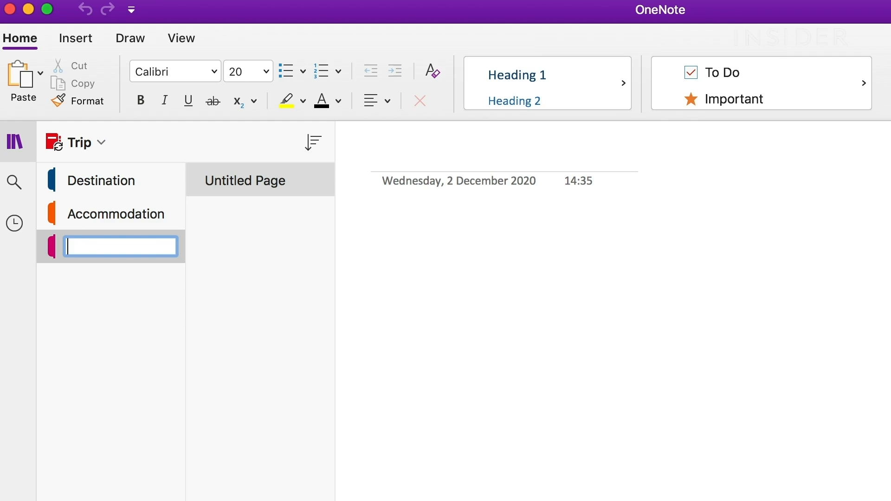
{"action": "type", "text": "Gear"}
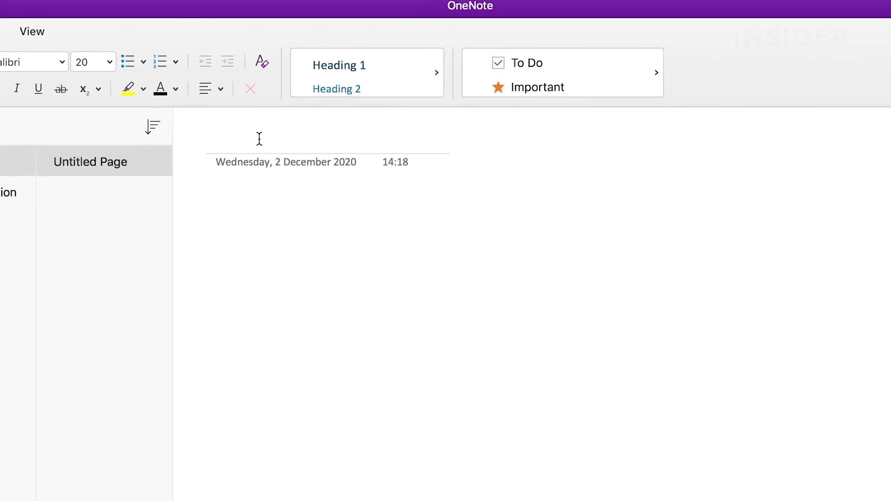
Title the Destination section's page 'Vancouver Island'
{"action": "type", "text": "Vandou"}
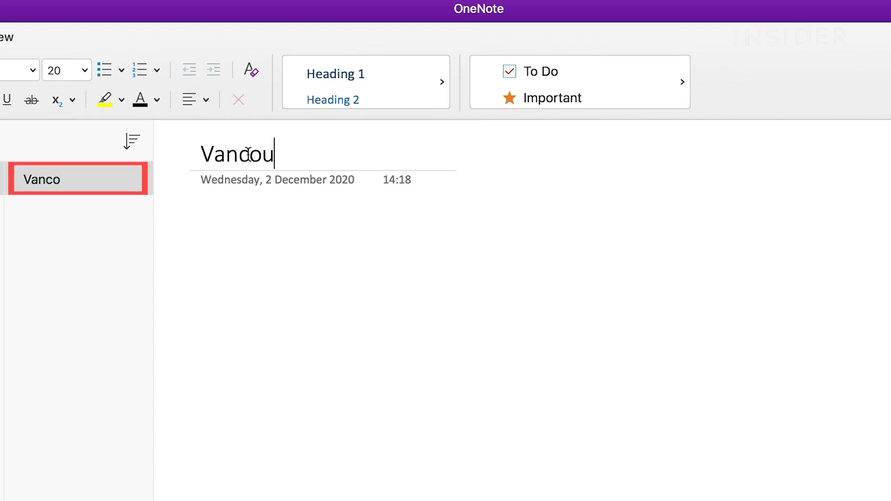
{"action": "type", "text": "ver Island"}
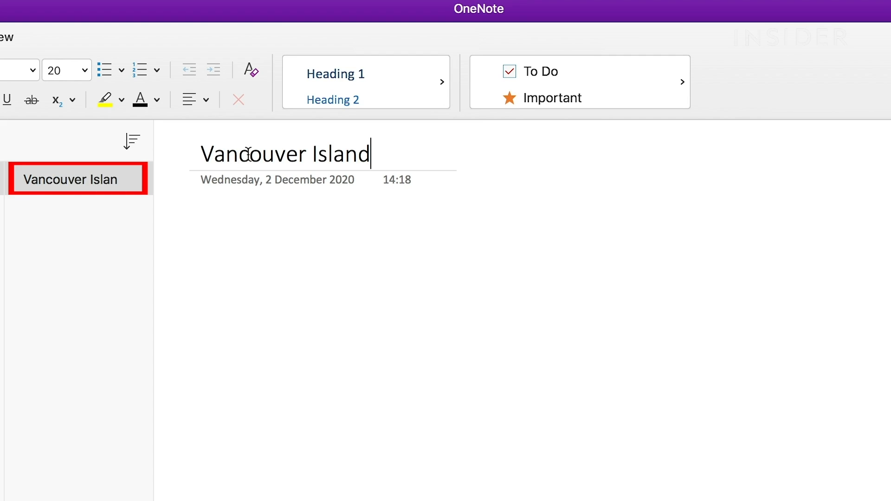
{"action": "type", "text": "d"}
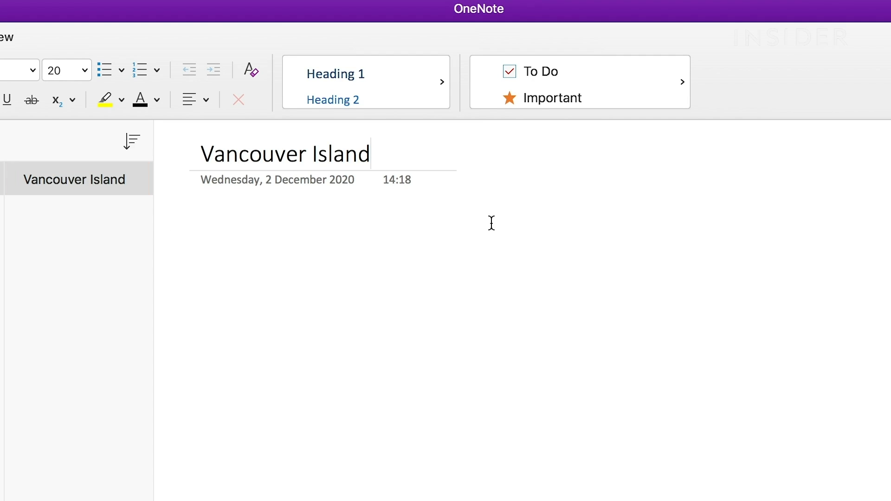
{"action": "left_click", "coordinate": [161, 487]}
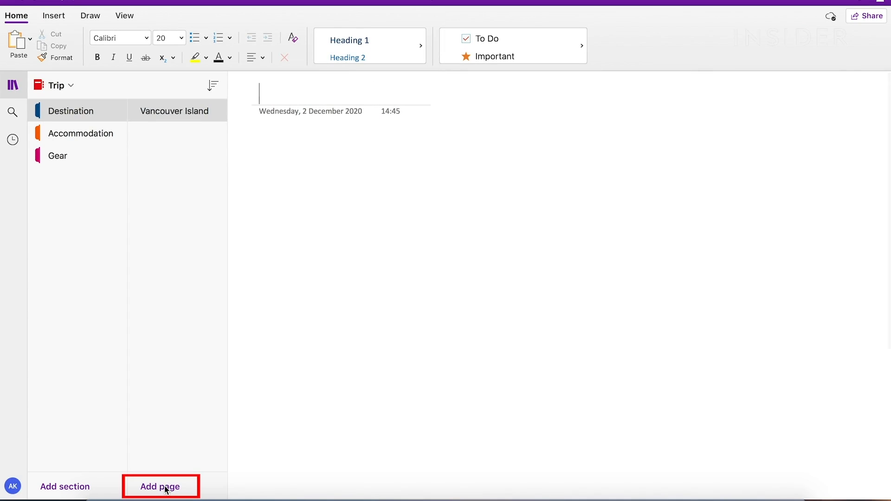
Add a second page titled 'Banff'
{"action": "left_click", "coordinate": [160, 487]}
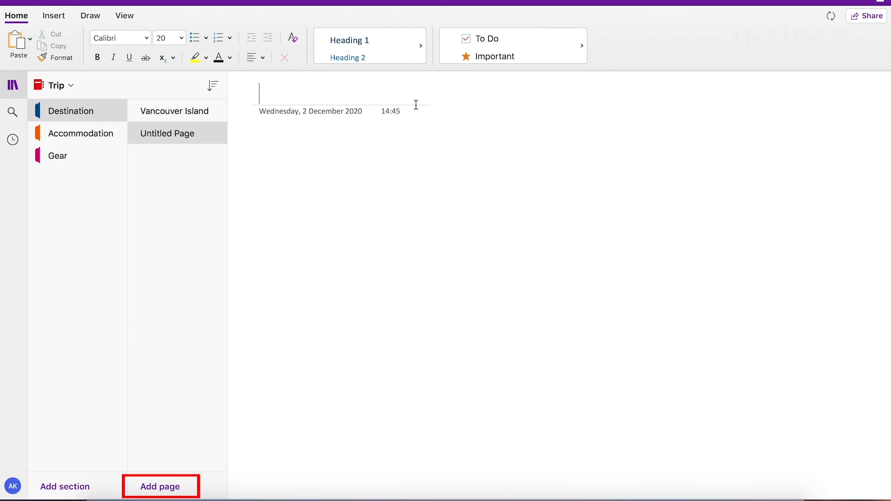
{"action": "type", "text": "Banff"}
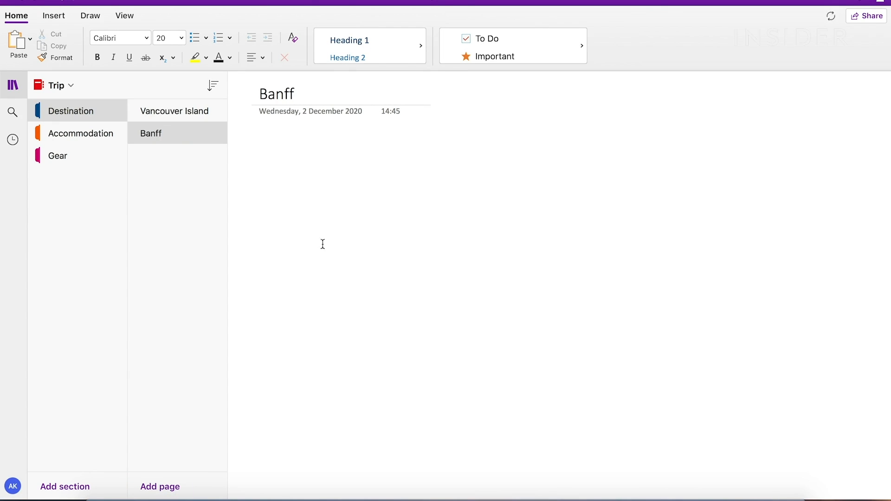
{"action": "left_click", "coordinate": [174, 111]}
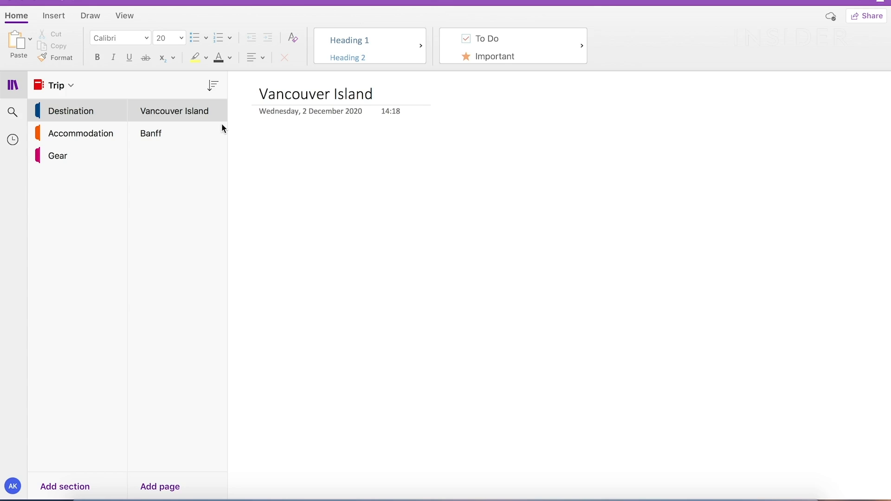
{"action": "mouse_move", "coordinate": [222, 152]}
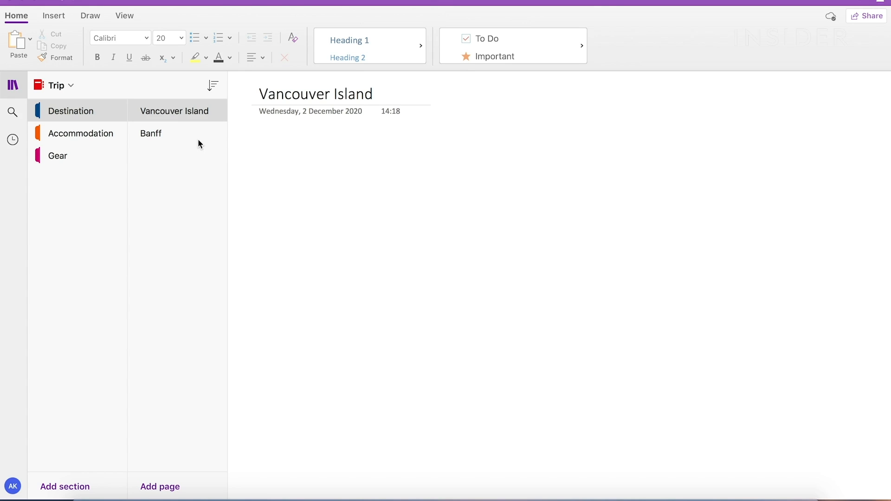
{"action": "mouse_move", "coordinate": [220, 136]}
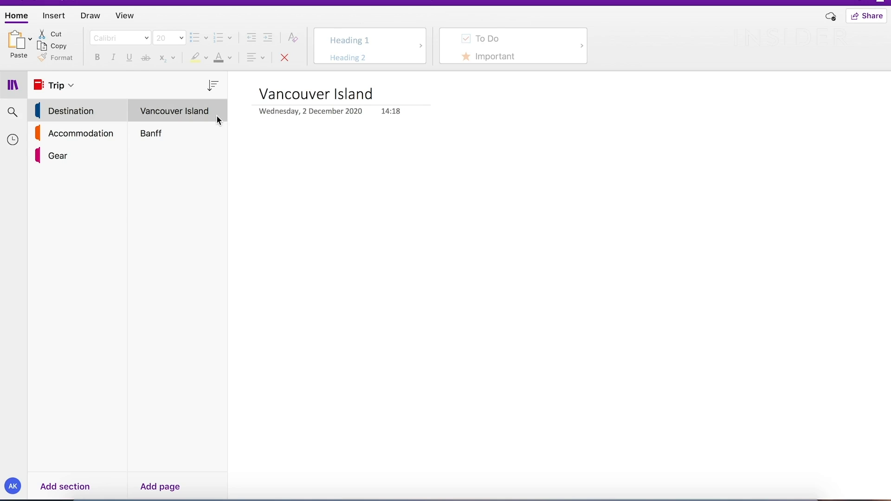
Add a page after Vancouver Island, make it a subpage, and title it 'Kayaks'
{"action": "right_click", "coordinate": [175, 111]}
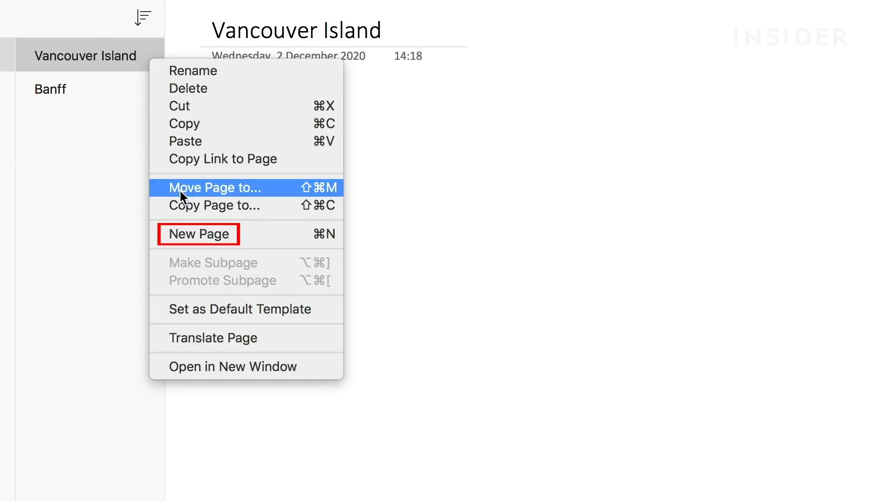
{"action": "left_click", "coordinate": [198, 233]}
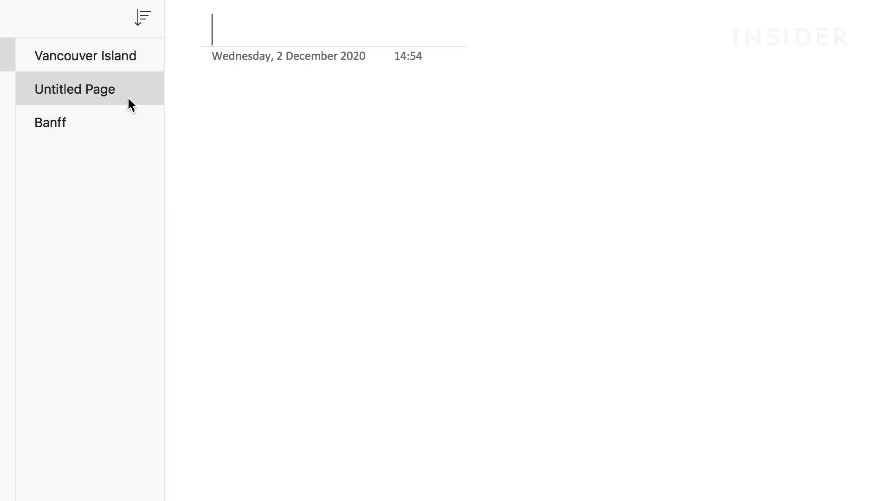
{"action": "mouse_move", "coordinate": [216, 83]}
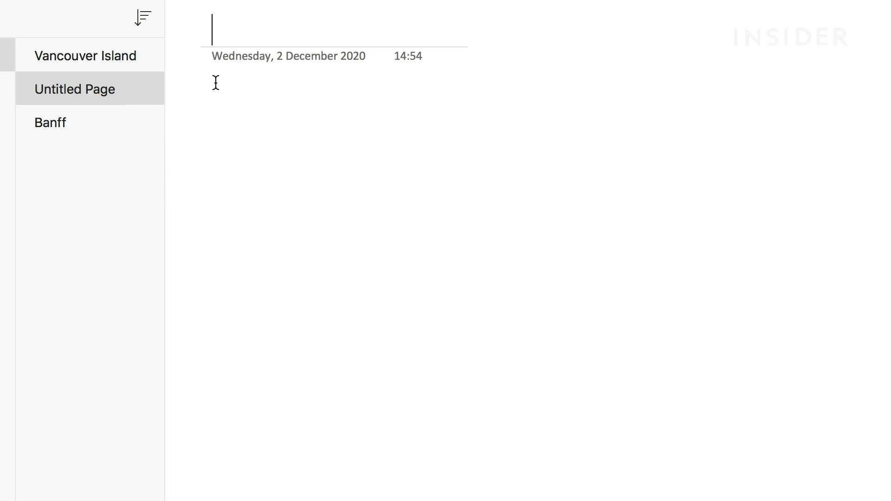
{"action": "right_click", "coordinate": [74, 89]}
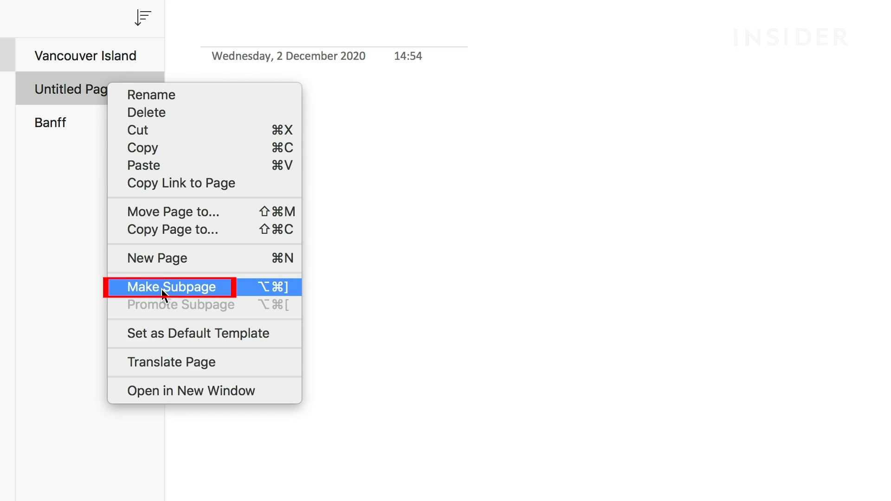
{"action": "left_click", "coordinate": [170, 287]}
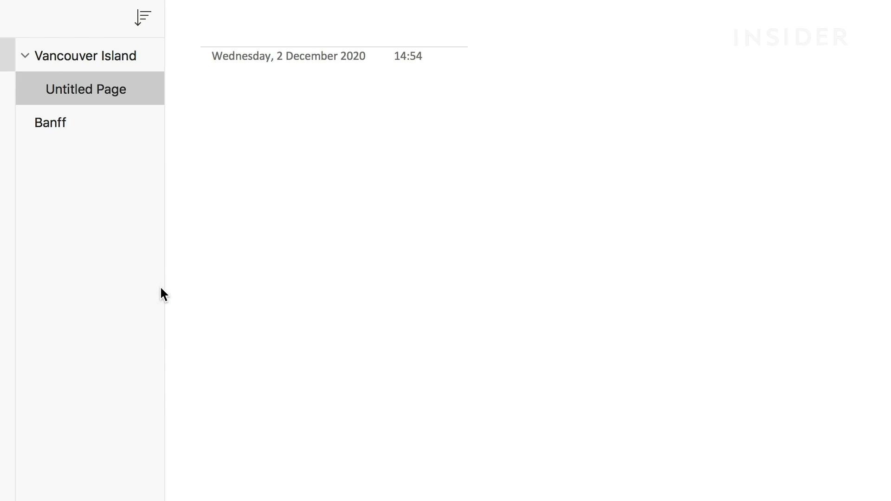
{"action": "left_click", "coordinate": [220, 31]}
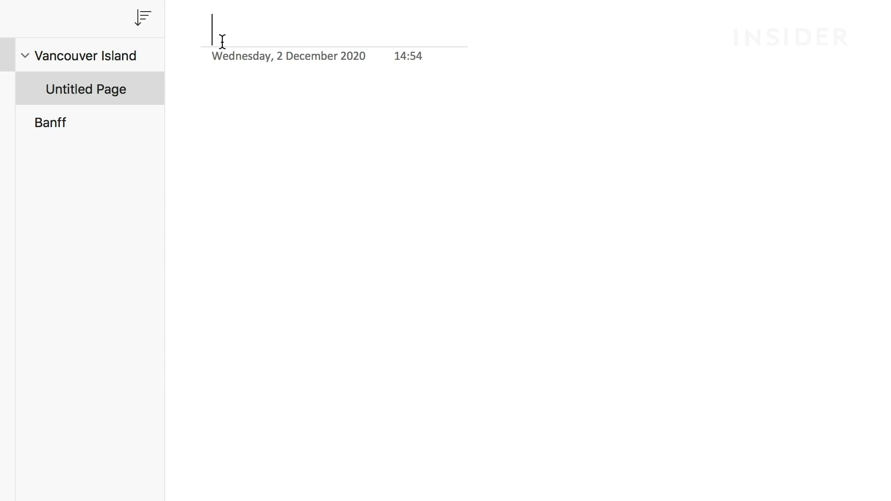
{"action": "type", "text": "Kayaks"}
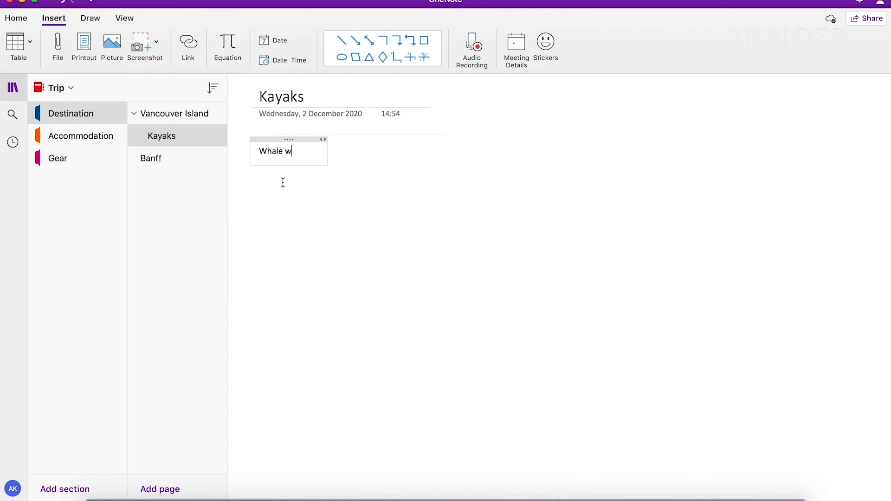
Finish typing the note 'Whale watching kayak trip' on the Kayaks page
{"action": "type", "text": "atching ka"}
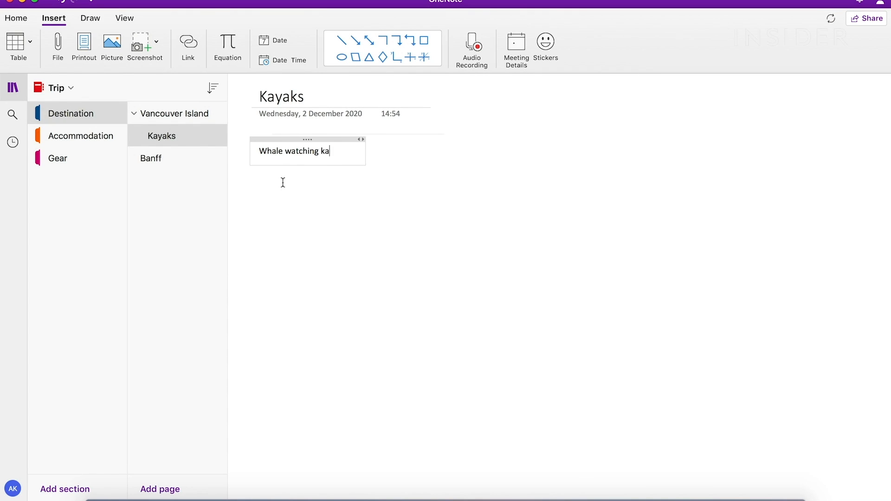
{"action": "type", "text": "yak trip"}
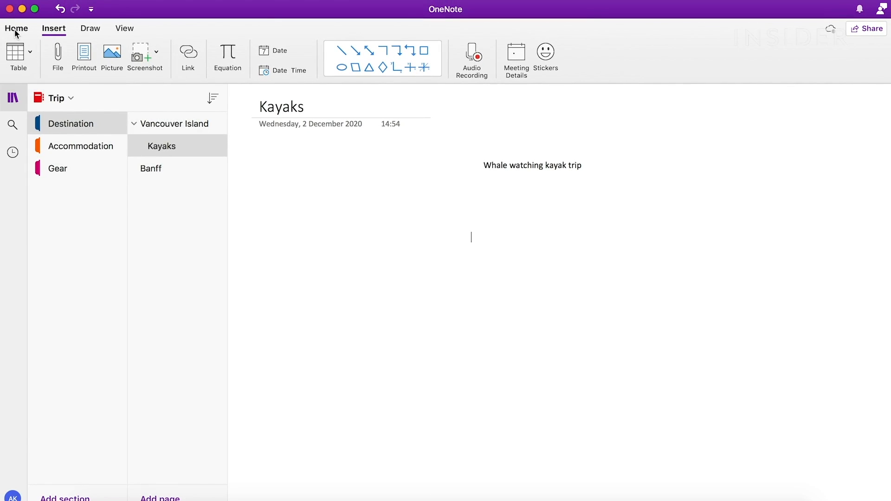
Insert the killer.whales picture from the Desktop onto the Kayaks page
{"action": "left_click", "coordinate": [54, 29]}
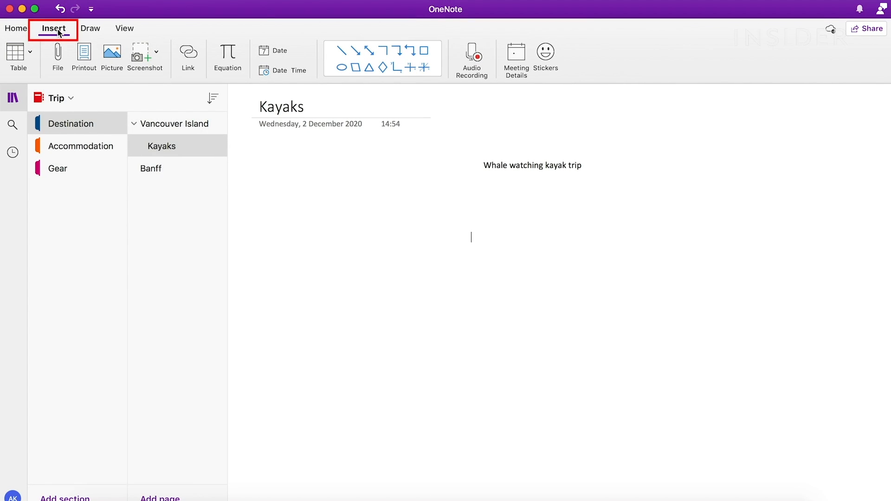
{"action": "mouse_move", "coordinate": [84, 54]}
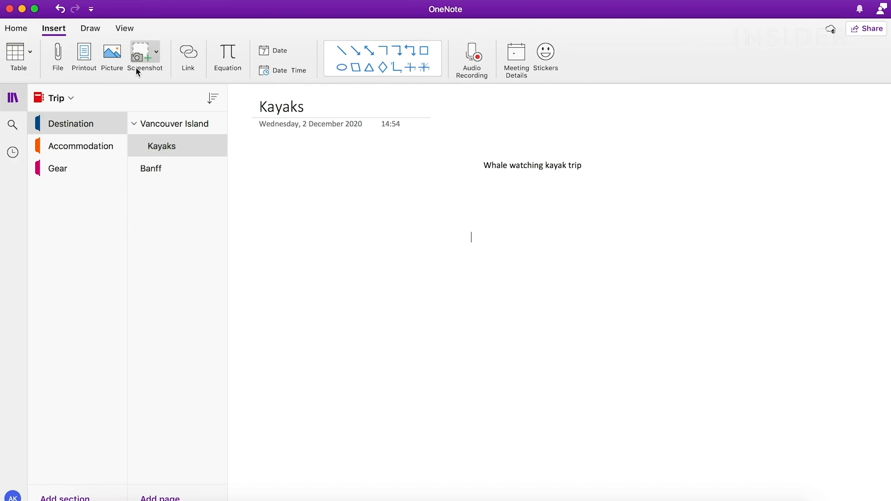
{"action": "left_click", "coordinate": [111, 55]}
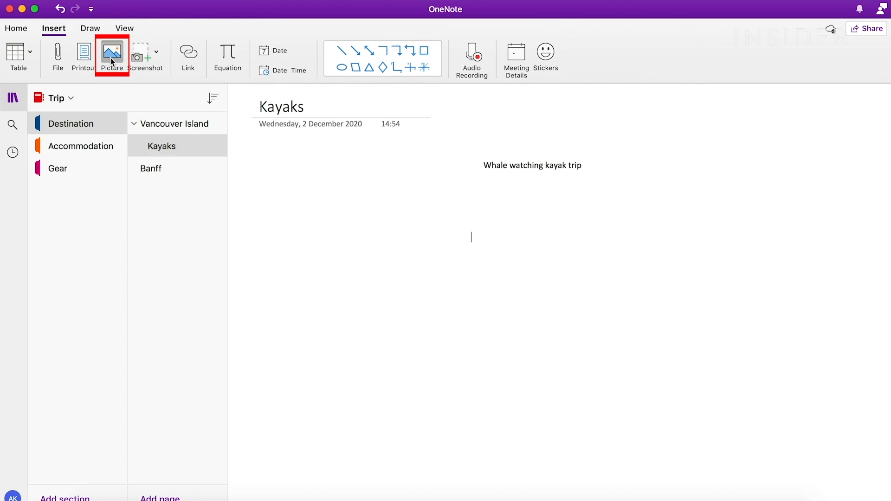
{"action": "left_click", "coordinate": [112, 54]}
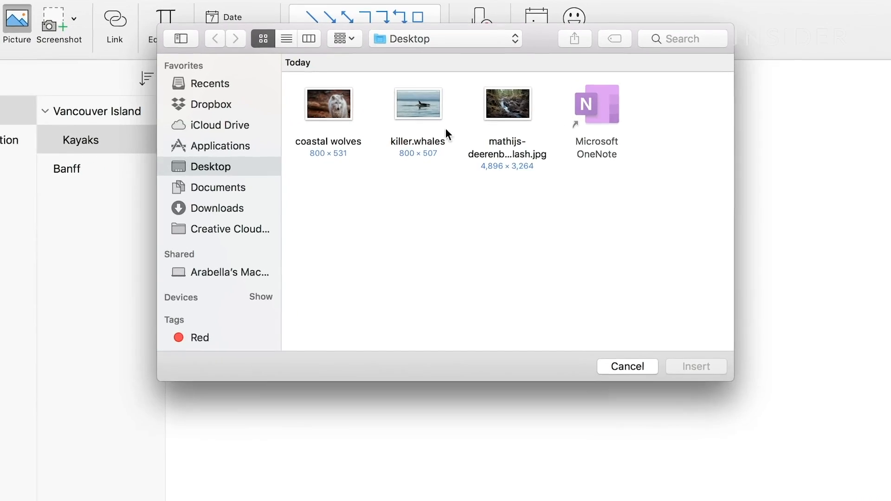
{"action": "left_click", "coordinate": [418, 103]}
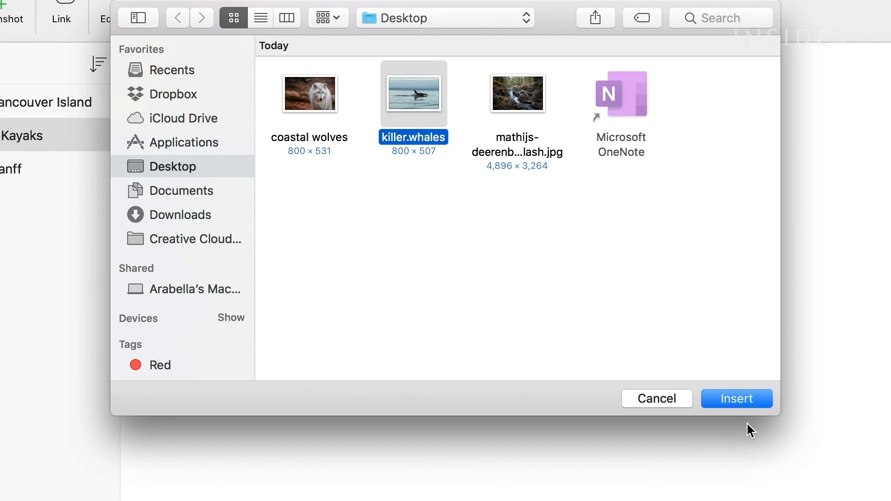
{"action": "left_click", "coordinate": [736, 399]}
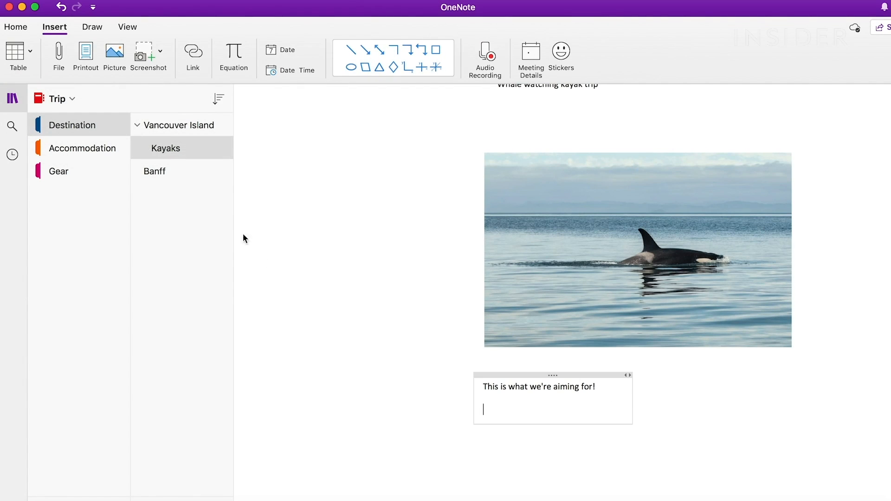
Insert a link to the Business Insider orcas drone video article below the caption
{"action": "left_click", "coordinate": [55, 27]}
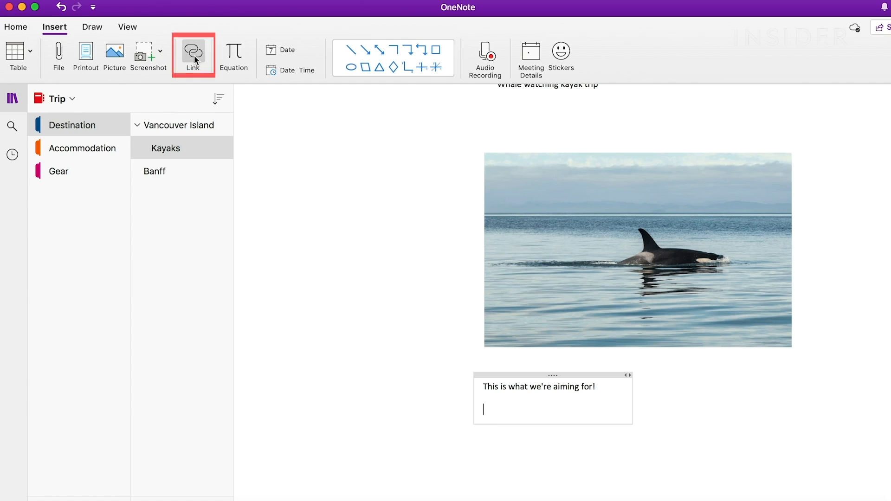
{"action": "left_click", "coordinate": [193, 55]}
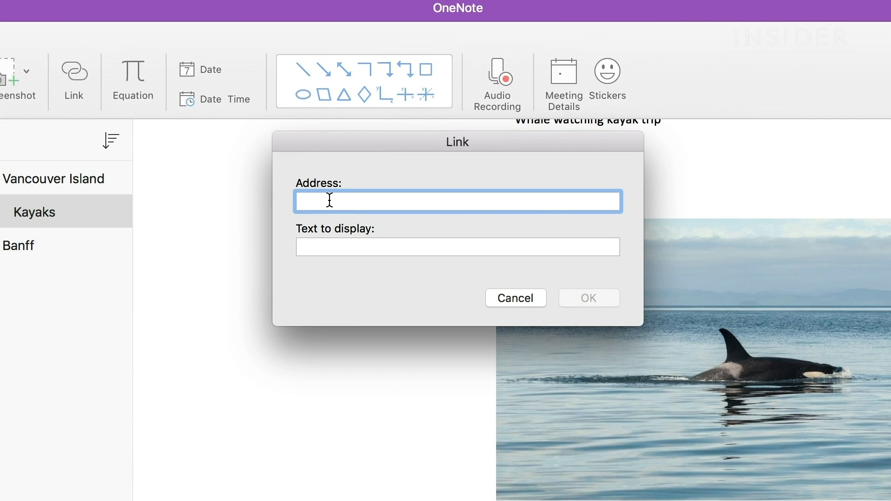
{"action": "type", "text": "https://www.businessinsider.com/orcas-on-drone-video-of-family-of-killer-whales-2014-9?r=US&IR=T"}
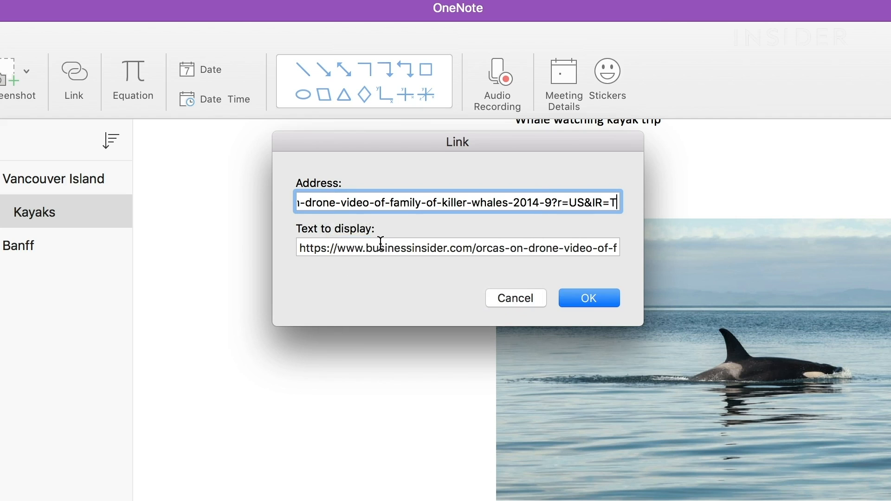
{"action": "left_click", "coordinate": [589, 298]}
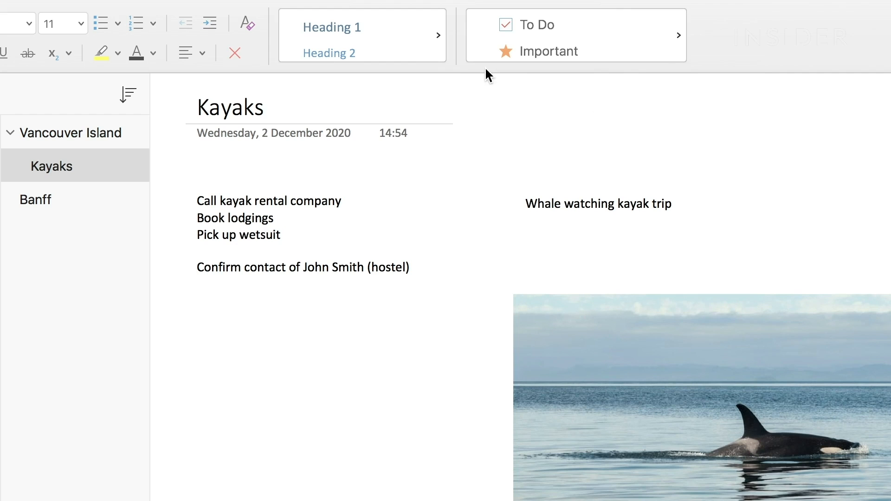
{"action": "mouse_move", "coordinate": [175, 200]}
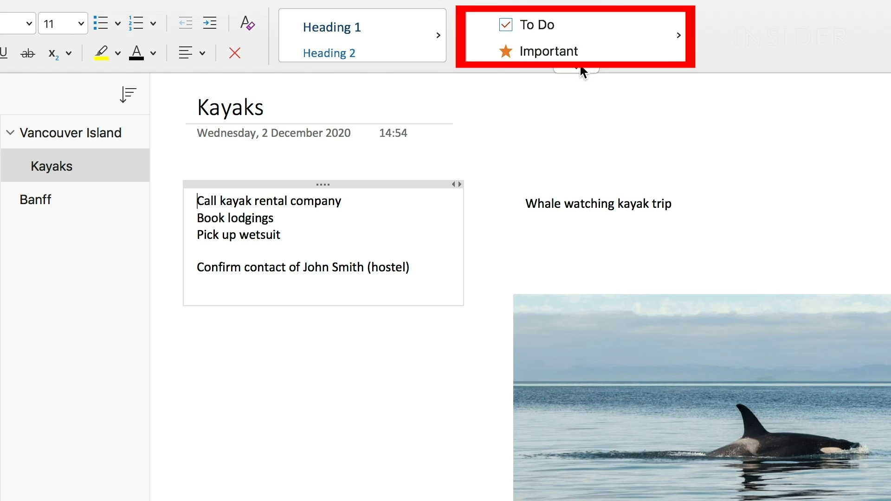
Apply the To Do tag to the selected trip task lines
{"action": "left_click", "coordinate": [575, 67]}
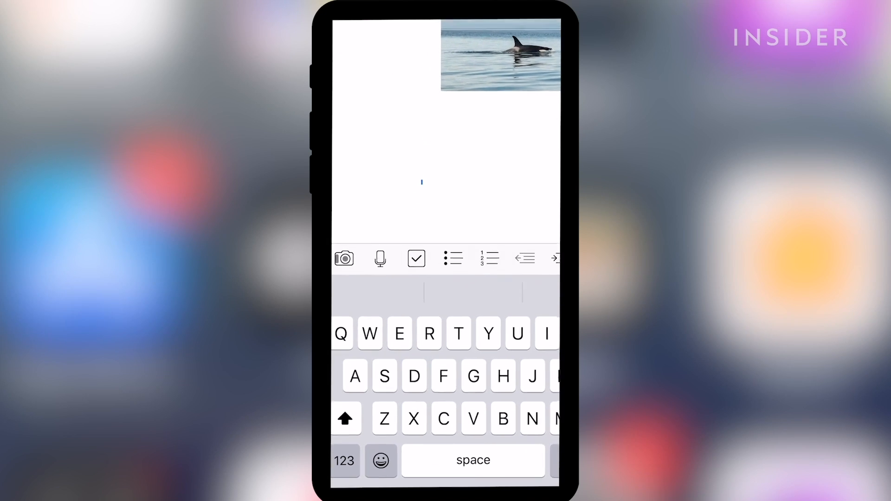
Scan the insurance document with the camera and insert it into the Kayaks page
{"action": "left_click", "coordinate": [344, 258]}
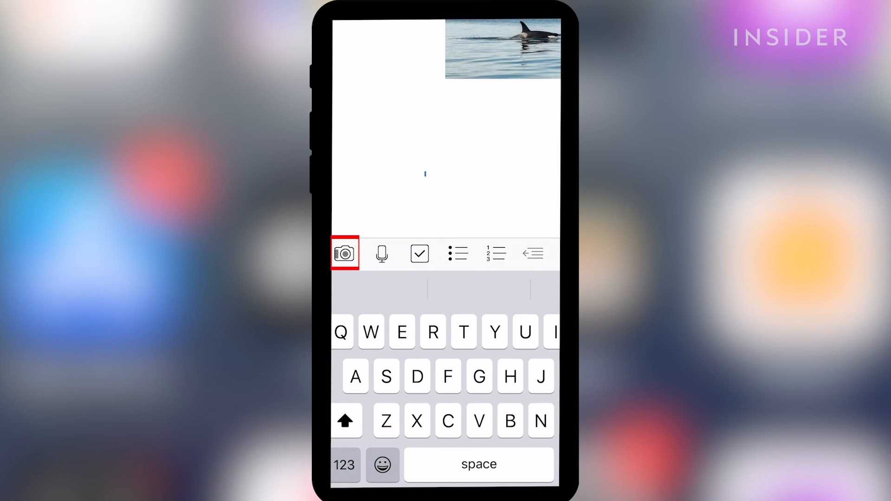
{"action": "left_click", "coordinate": [345, 253]}
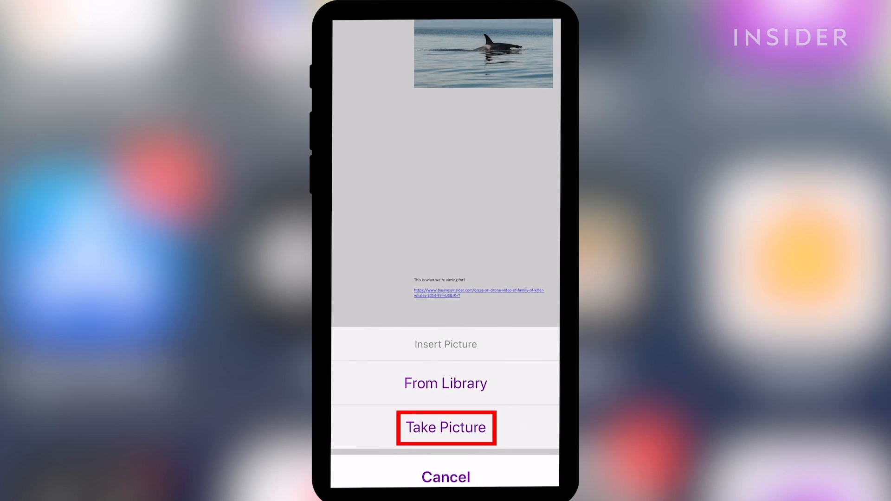
{"action": "left_click", "coordinate": [445, 428]}
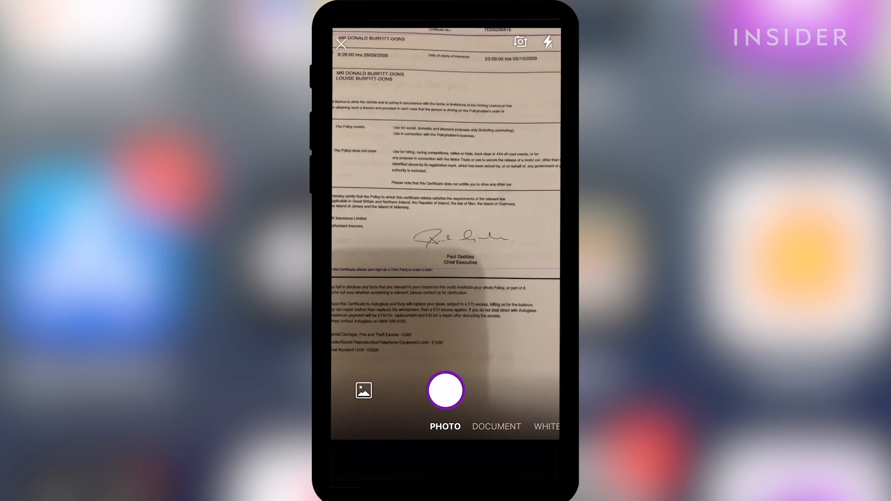
{"action": "left_click", "coordinate": [445, 427]}
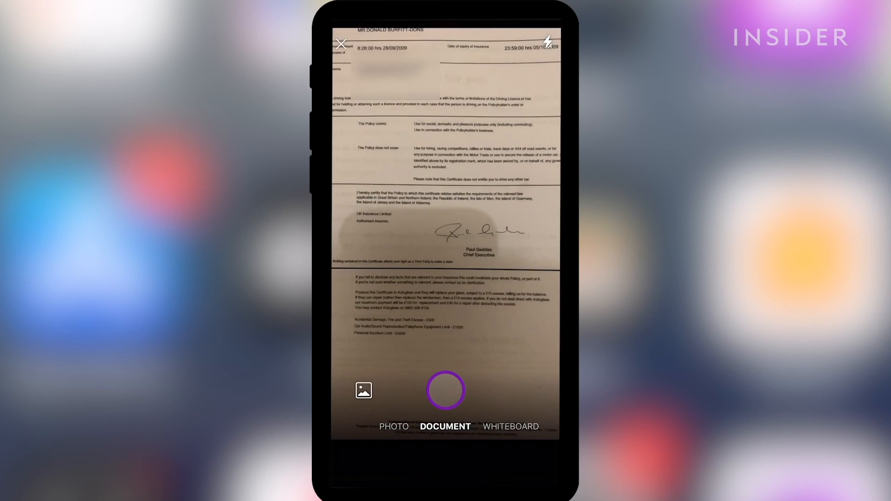
{"action": "left_click", "coordinate": [445, 390]}
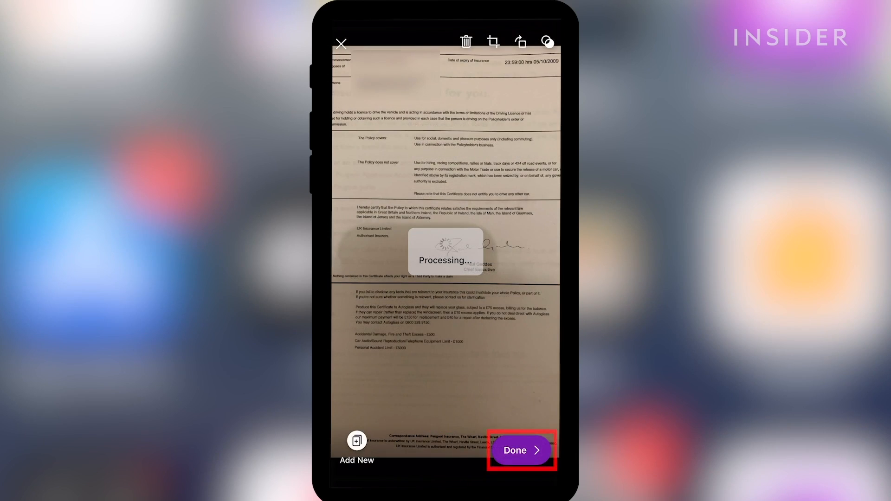
{"action": "left_click", "coordinate": [520, 450]}
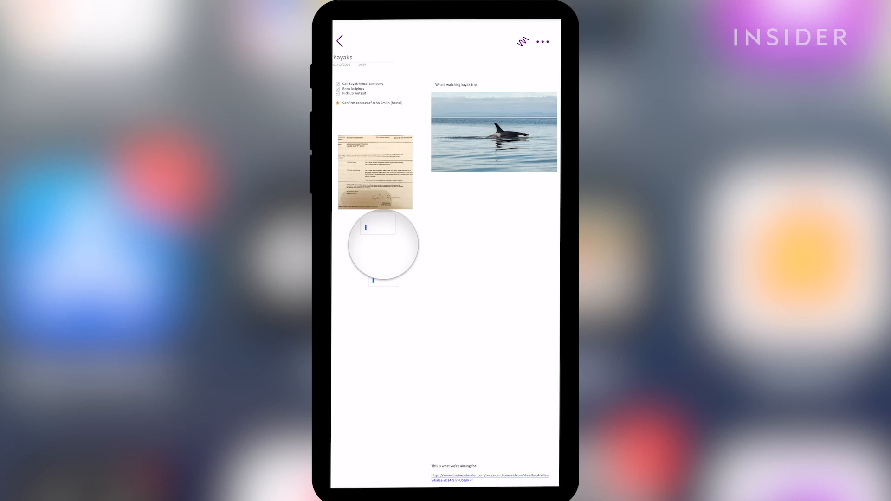
Record a short audio clip beneath the scanned document
{"action": "left_click", "coordinate": [375, 250]}
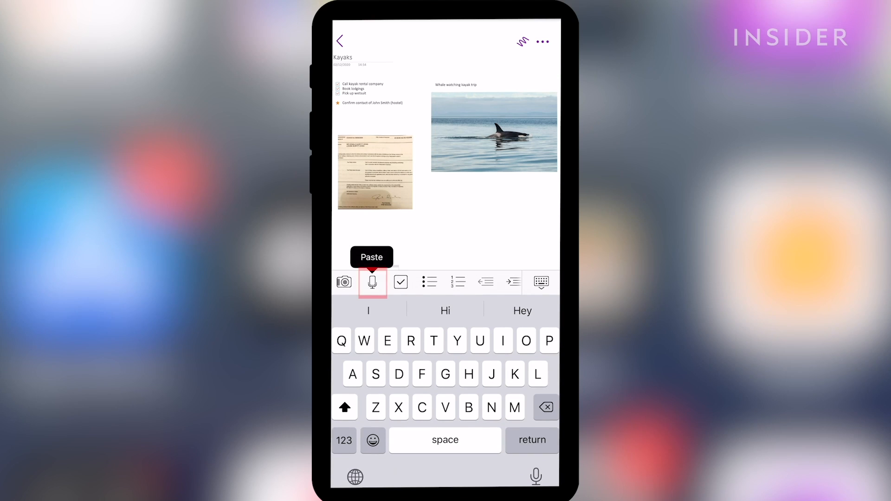
{"action": "left_click", "coordinate": [372, 283]}
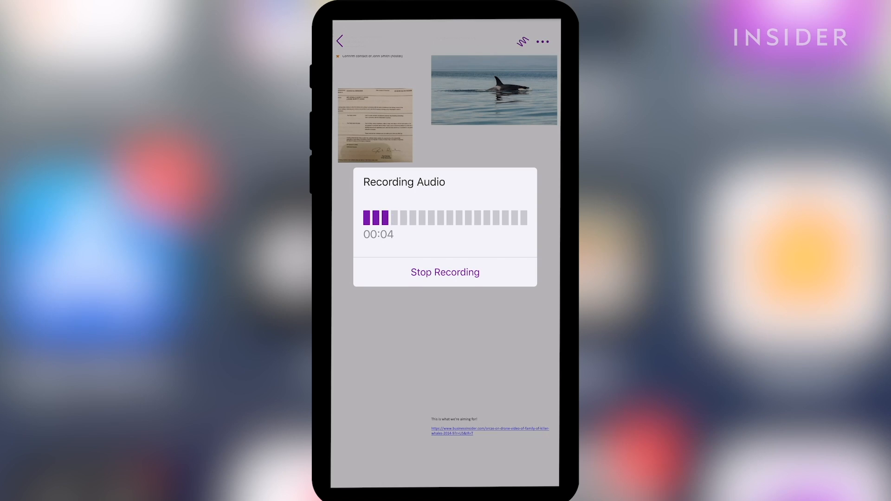
{"action": "left_click", "coordinate": [445, 272]}
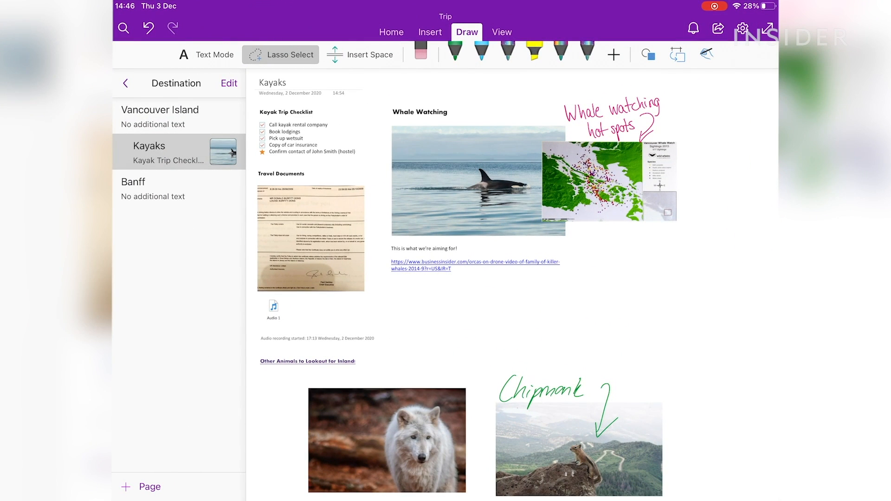
Handwrite 'Coastal wolf' with the green pen above the wolf photo
{"action": "left_click", "coordinate": [390, 32]}
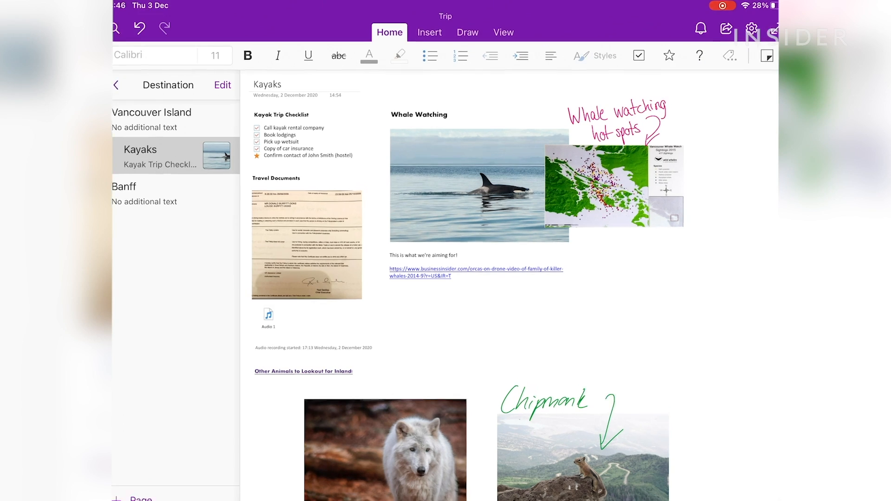
{"action": "left_click", "coordinate": [466, 32]}
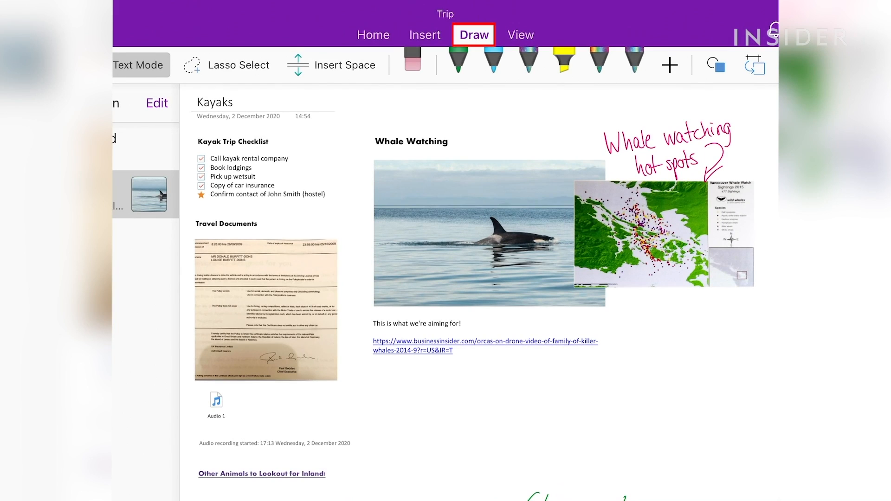
{"action": "left_click", "coordinate": [458, 64]}
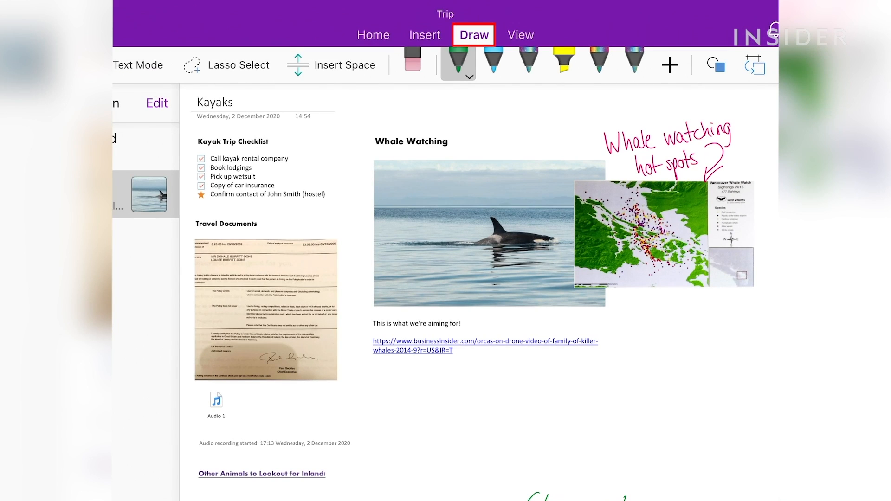
{"action": "scroll", "scroll_direction": "down", "scroll_amount": 3}
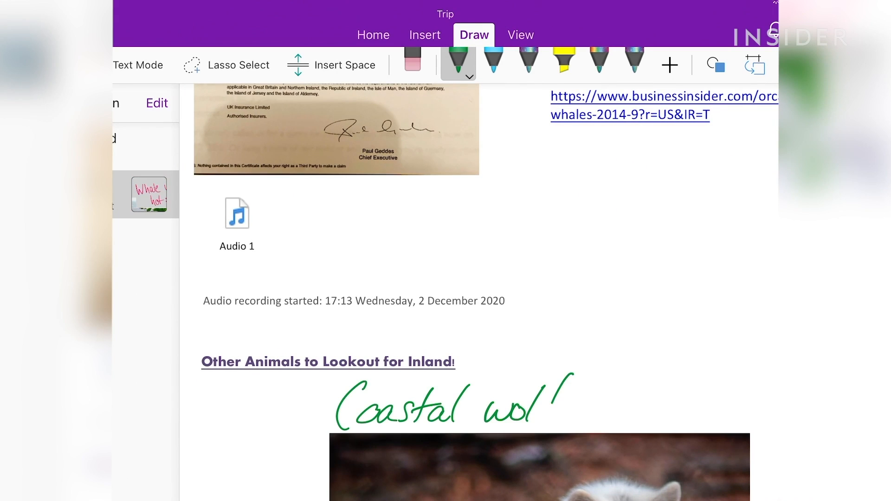
{"action": "scroll", "scroll_direction": "down", "scroll_amount": 3}
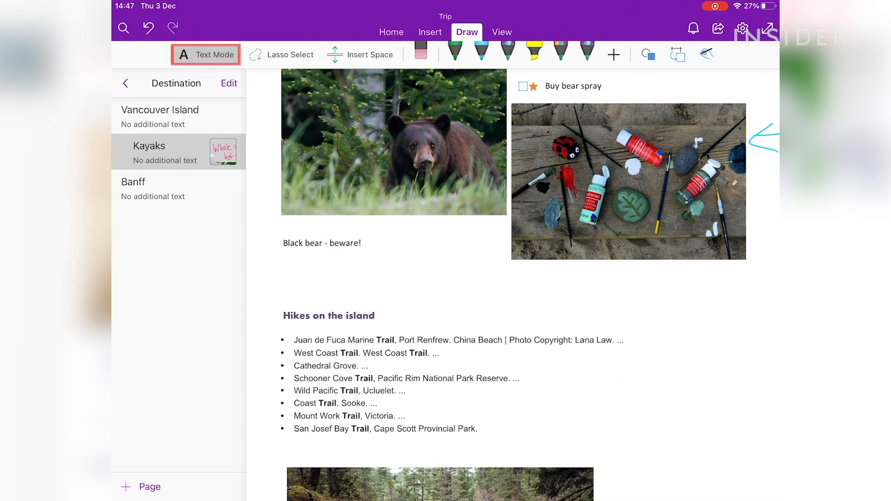
Draw a straight green line from the 'Black bear - beware!' caption to the bear photo, then return to Text Mode
{"action": "left_click", "coordinate": [206, 54]}
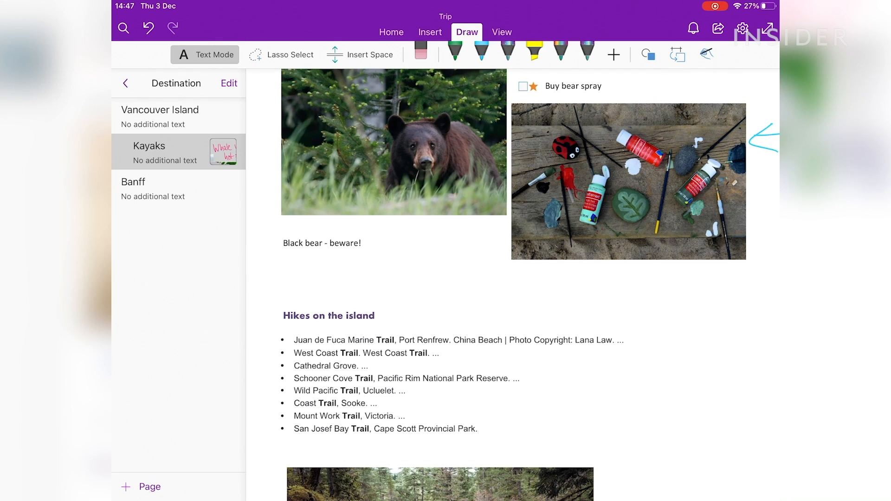
{"action": "left_click", "coordinate": [647, 54]}
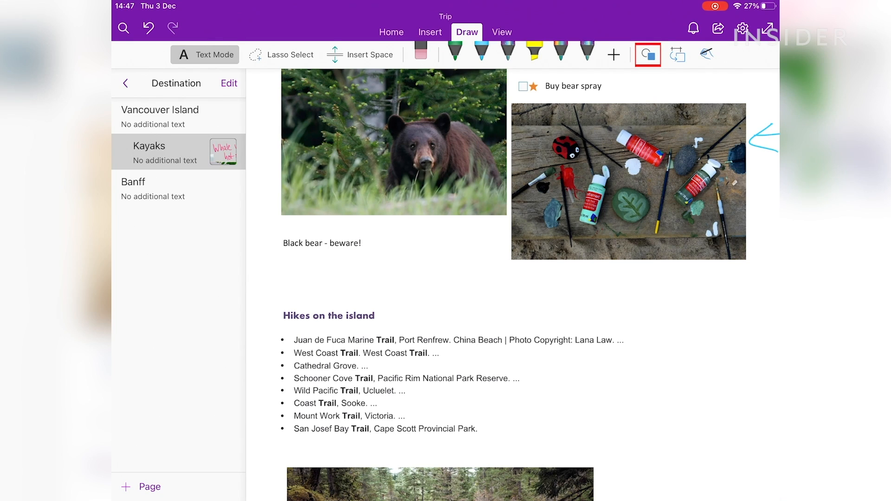
{"action": "left_click", "coordinate": [321, 243]}
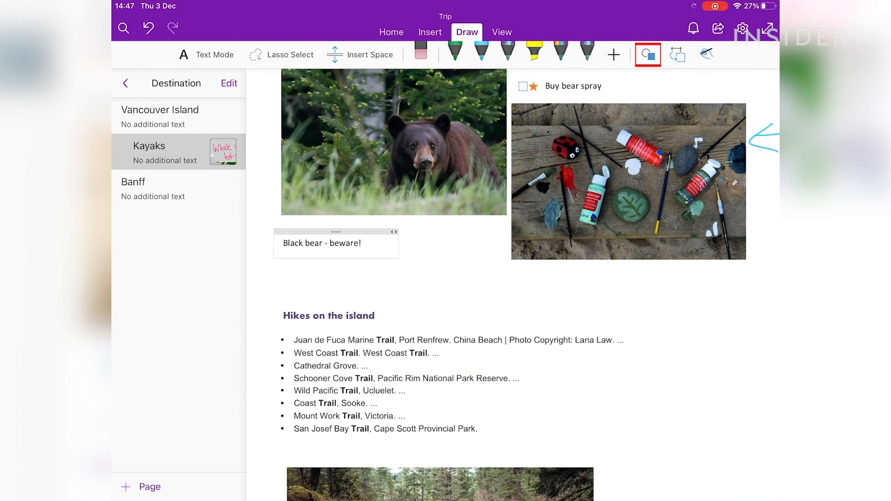
{"action": "left_click", "coordinate": [647, 55]}
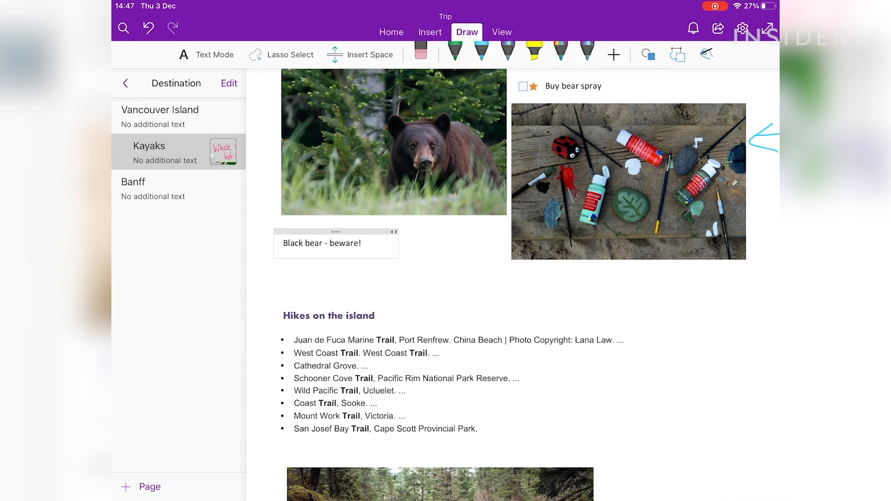
{"action": "left_click_drag", "start_coordinate": [328, 222], "coordinate": [395, 177]}
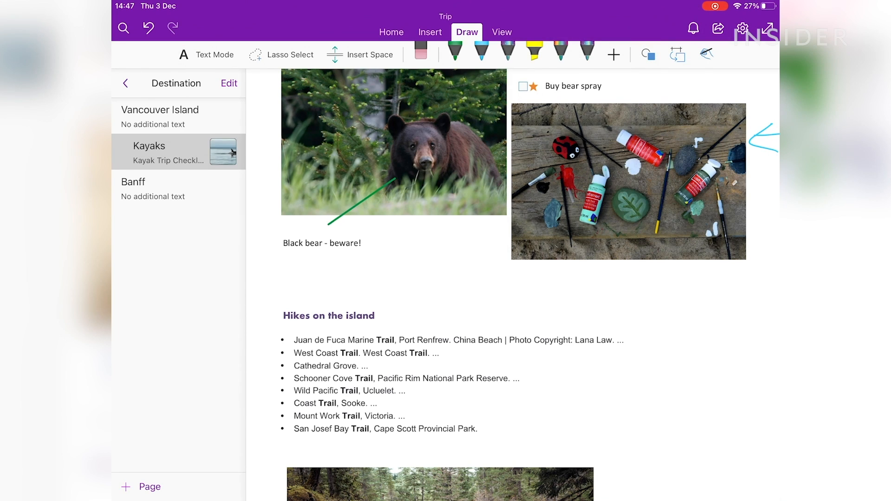
{"action": "left_click", "coordinate": [207, 55]}
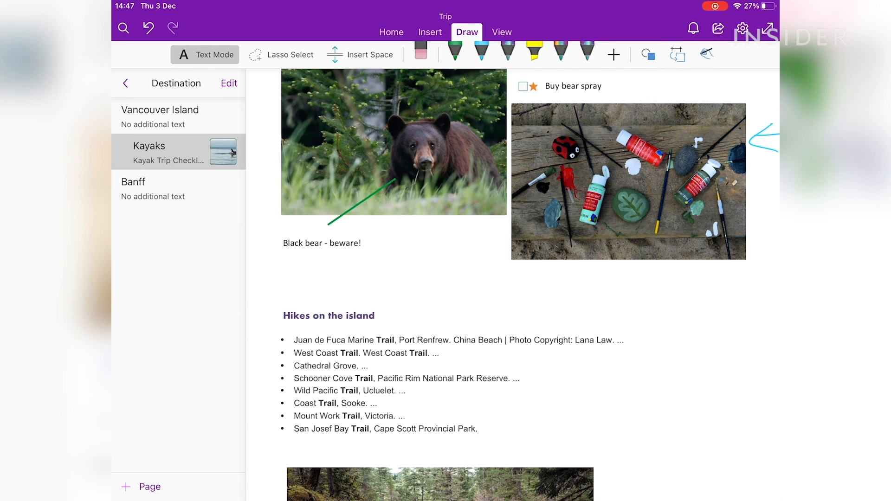
{"action": "left_click", "coordinate": [289, 55]}
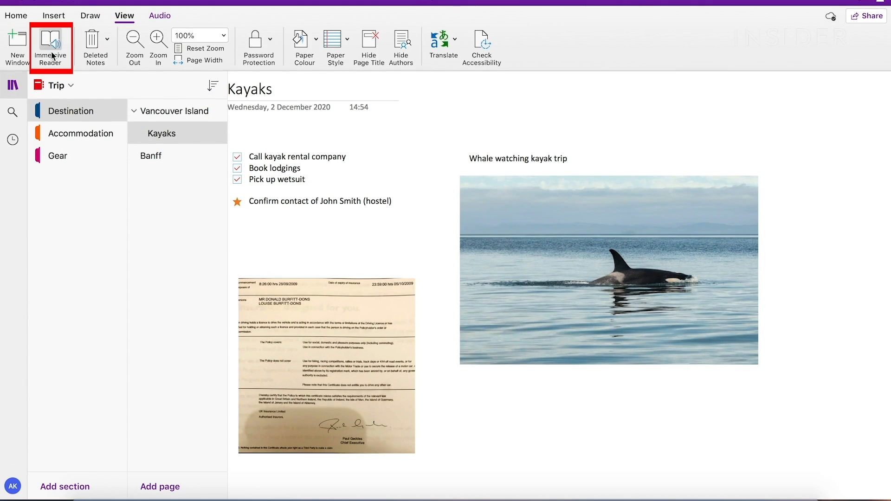
Show the Kayaks page in Immersive Reader and play the checklist aloud
{"action": "left_click", "coordinate": [50, 47]}
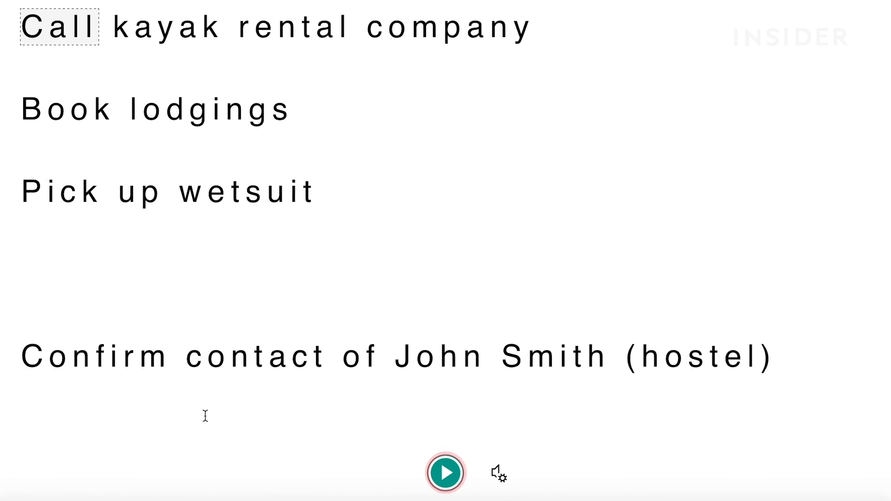
{"action": "left_click", "coordinate": [445, 472]}
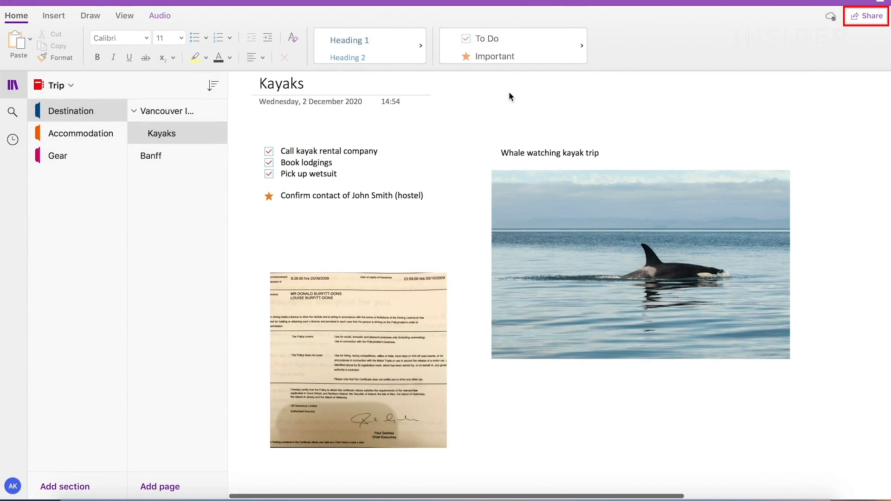
{"action": "left_click", "coordinate": [865, 16]}
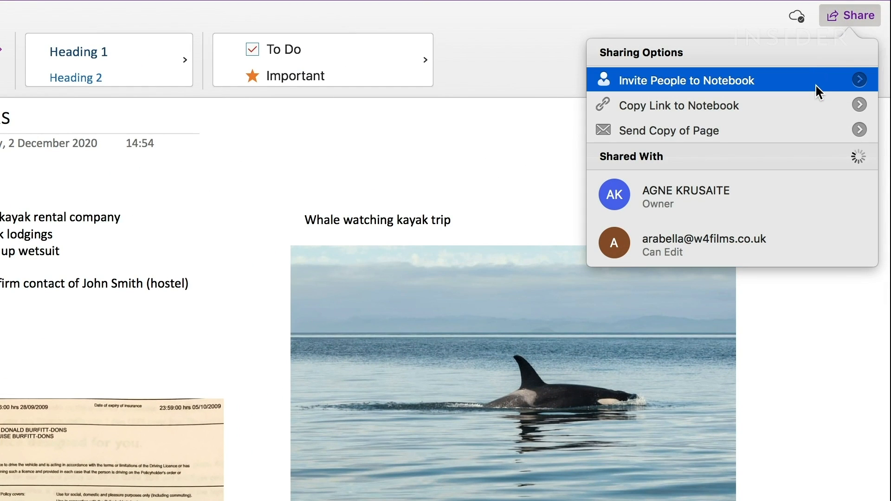
{"action": "left_click", "coordinate": [686, 80]}
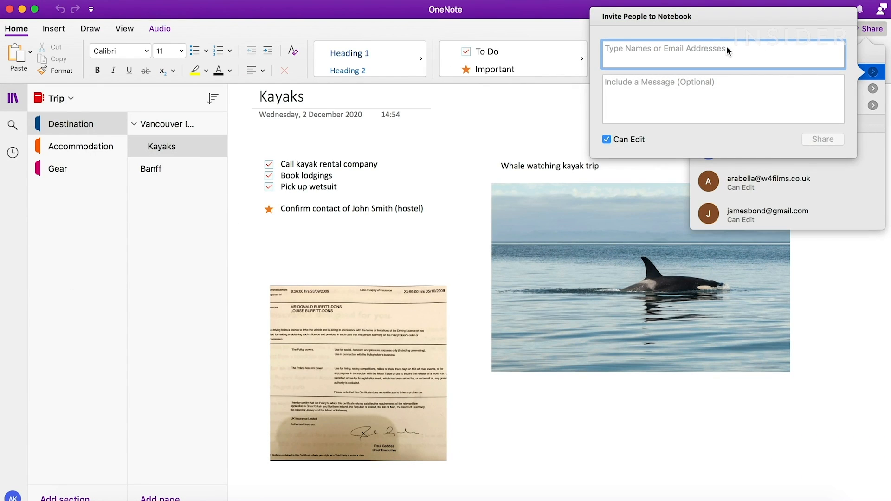
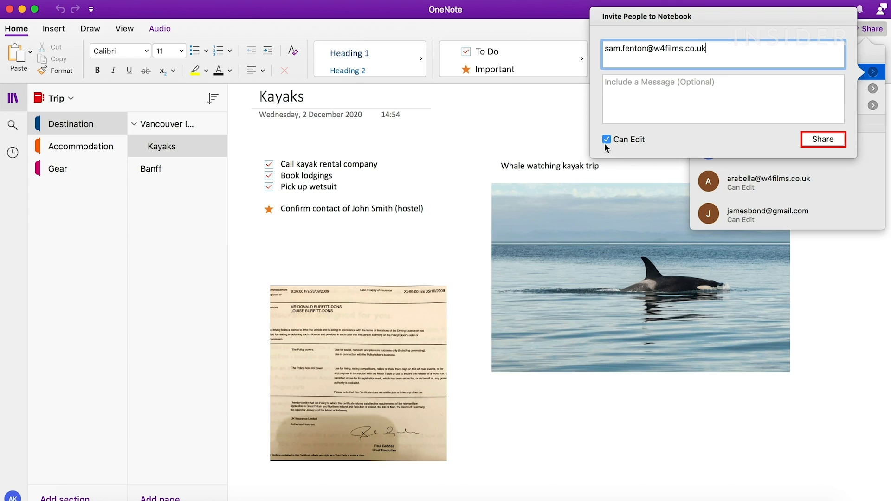
{"action": "left_click", "coordinate": [607, 139]}
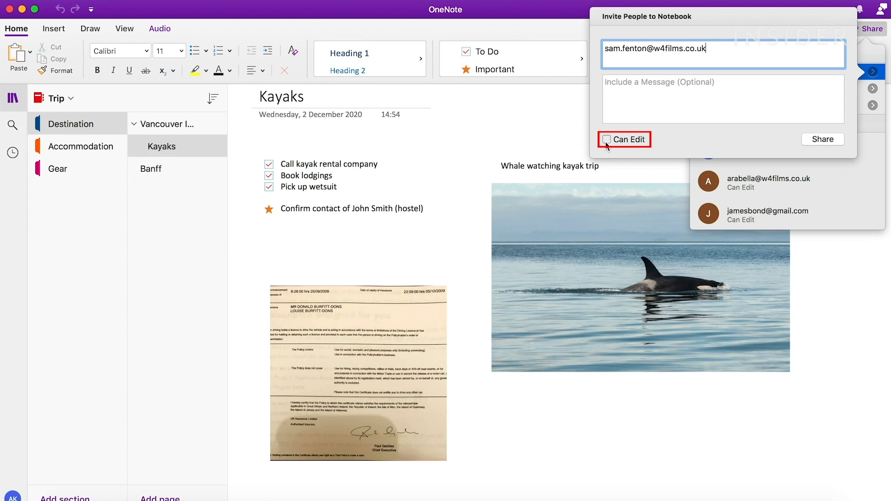
{"action": "left_click", "coordinate": [607, 139]}
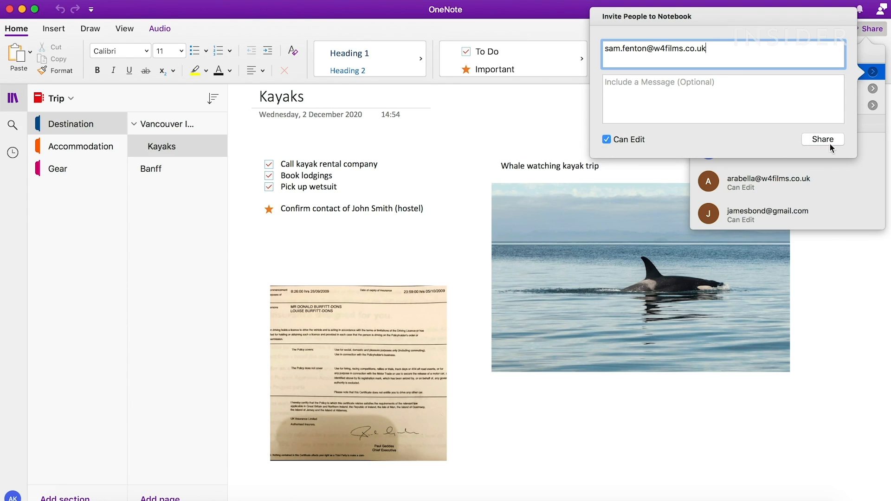
{"action": "left_click", "coordinate": [822, 139]}
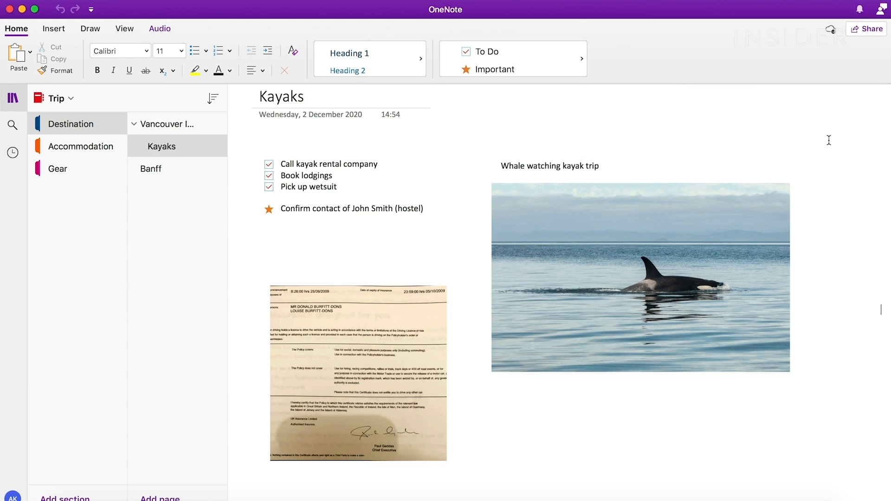